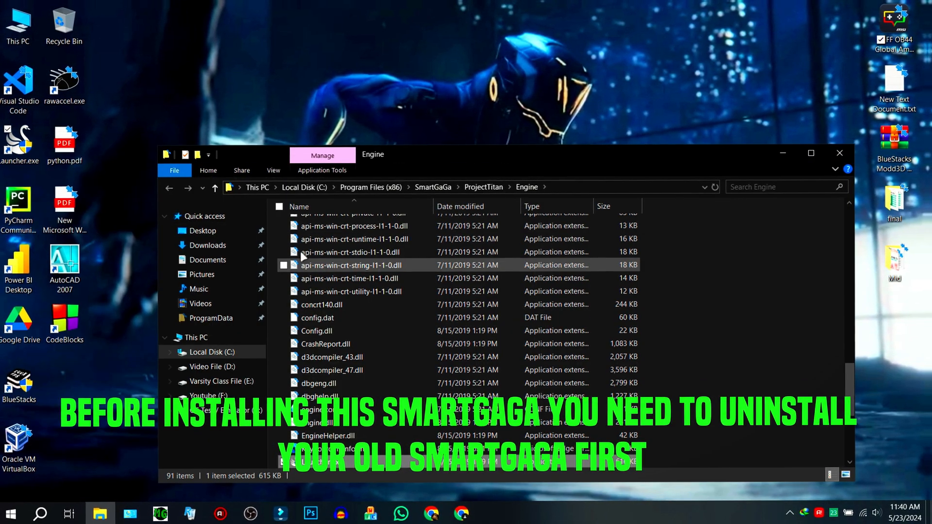
Run Uninstall.exe from SmartGaGa\ProjectTitan, confirm full removal of SmartGaGa 1.1, and refresh the folder.
{"action": "left_click", "coordinate": [433, 187]}
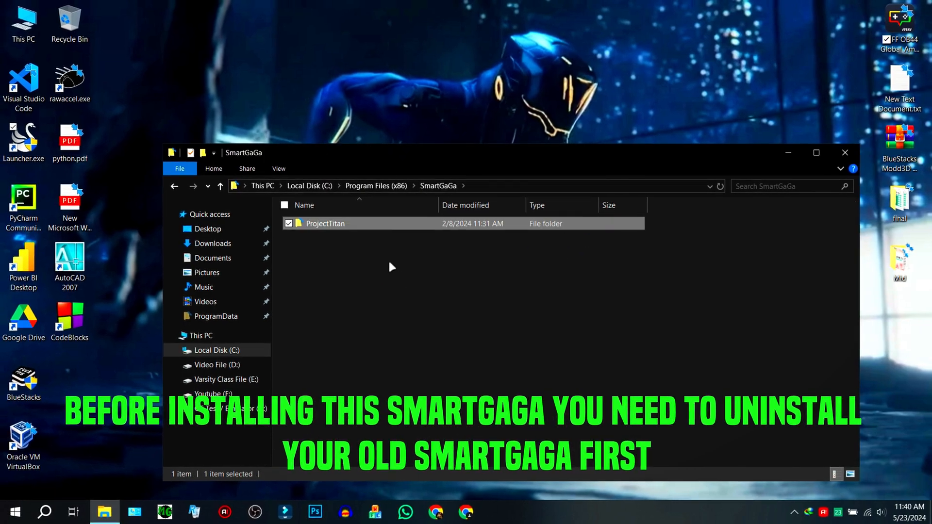
{"action": "double_click", "coordinate": [325, 223]}
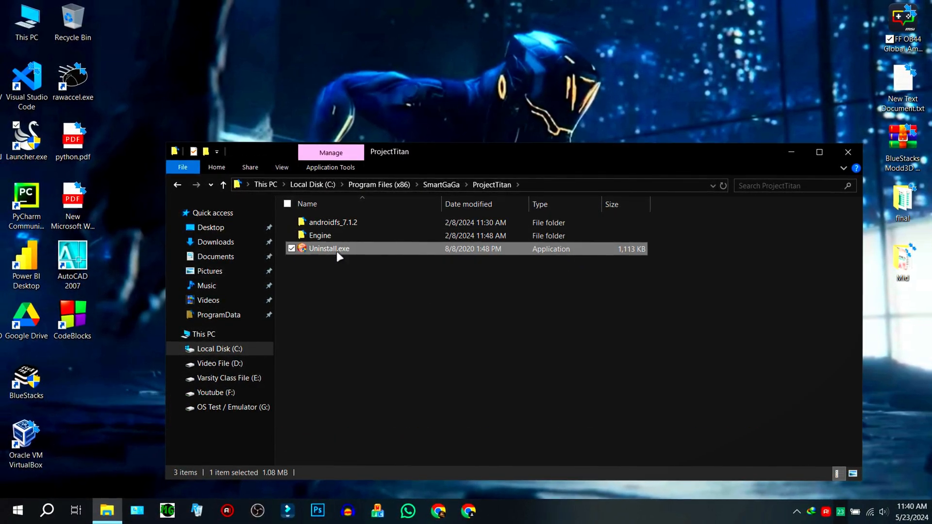
{"action": "double_click", "coordinate": [329, 248]}
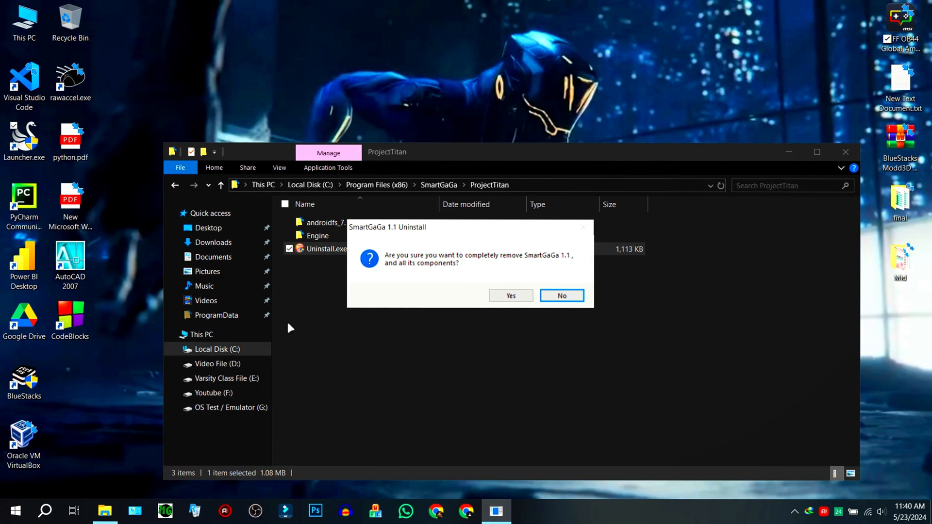
{"action": "left_click", "coordinate": [510, 295]}
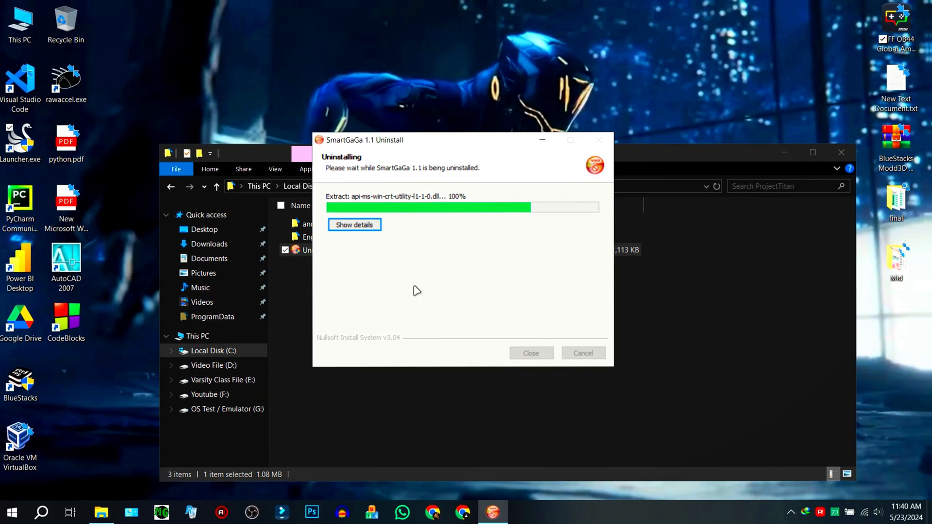
{"action": "left_click", "coordinate": [354, 224]}
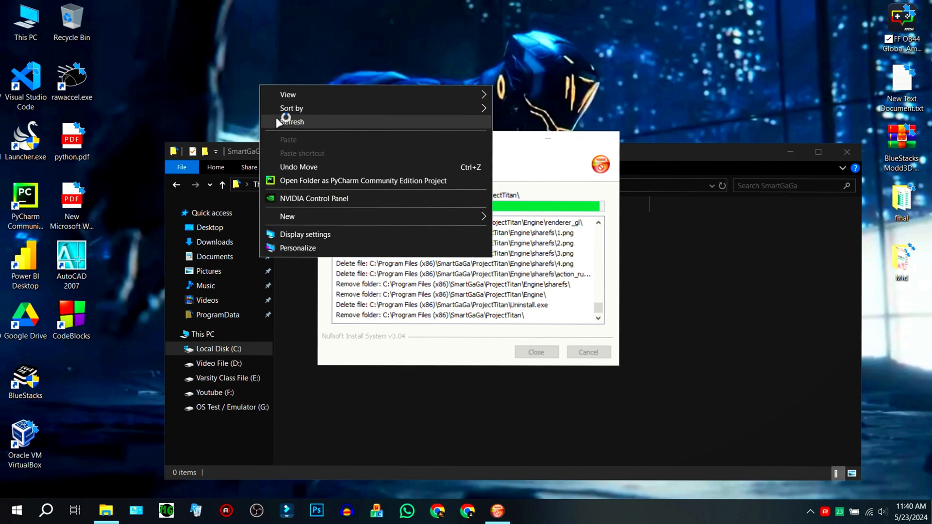
{"action": "left_click", "coordinate": [524, 511]}
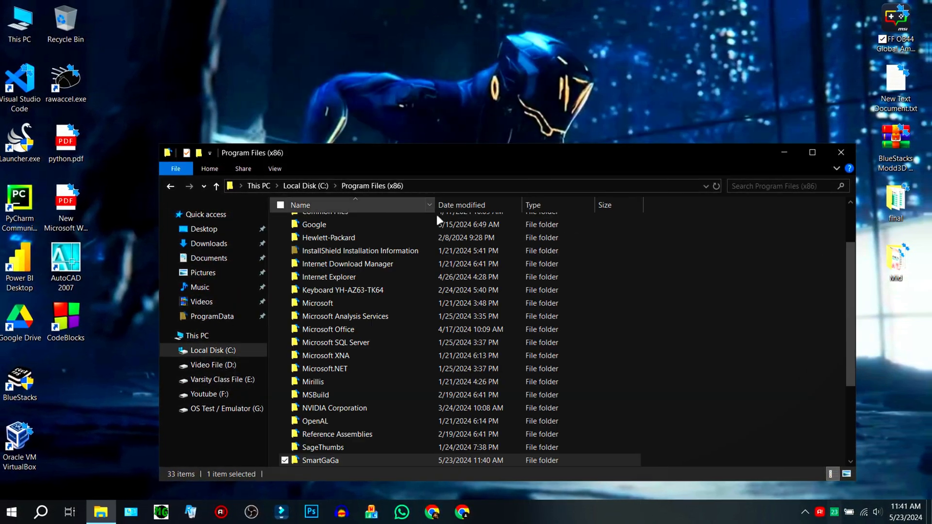
Dismiss the Start menu power options and launch the SmartGaGa 7.6 installer from the desktop.
{"action": "right_click", "coordinate": [320, 460]}
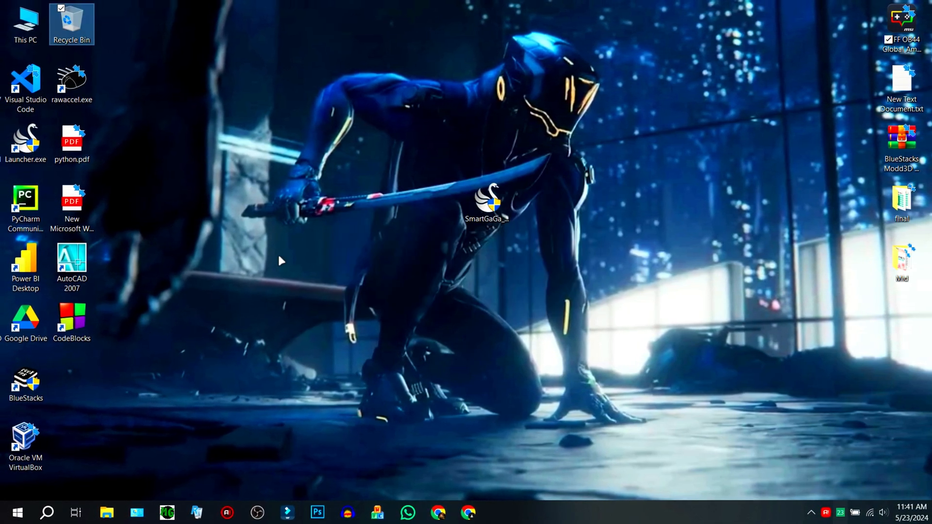
{"action": "left_click", "coordinate": [17, 511]}
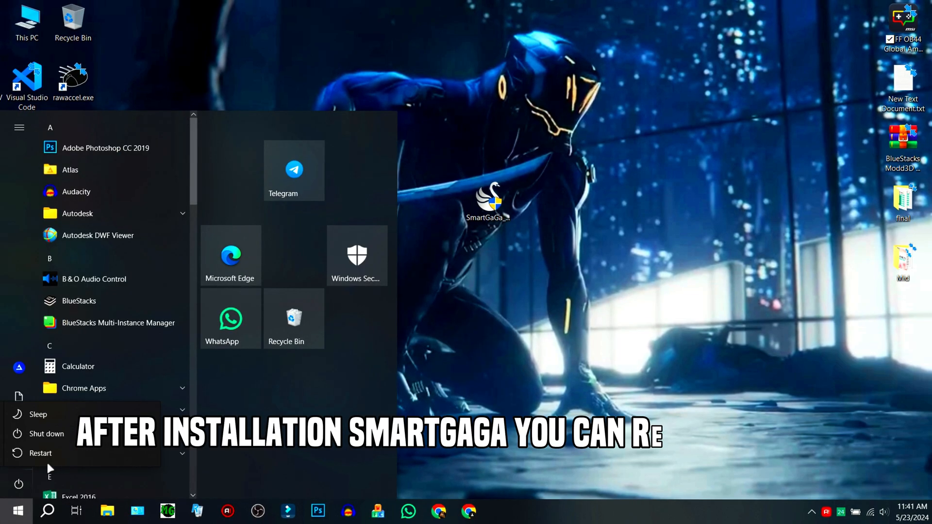
{"action": "left_click", "coordinate": [499, 291]}
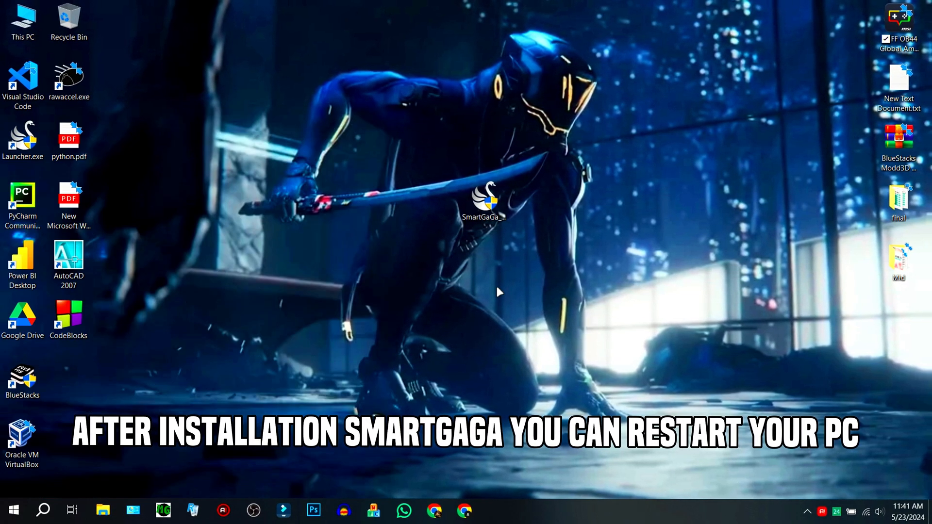
{"action": "left_click", "coordinate": [483, 202]}
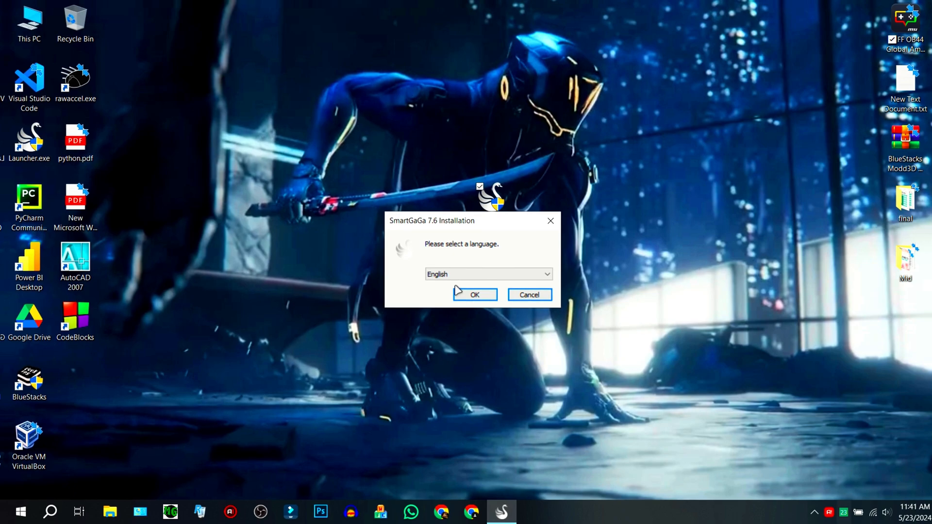
Install SmartGaGa 7.6 in English, accepting the license, and finish the setup wizard.
{"action": "left_click", "coordinate": [474, 294]}
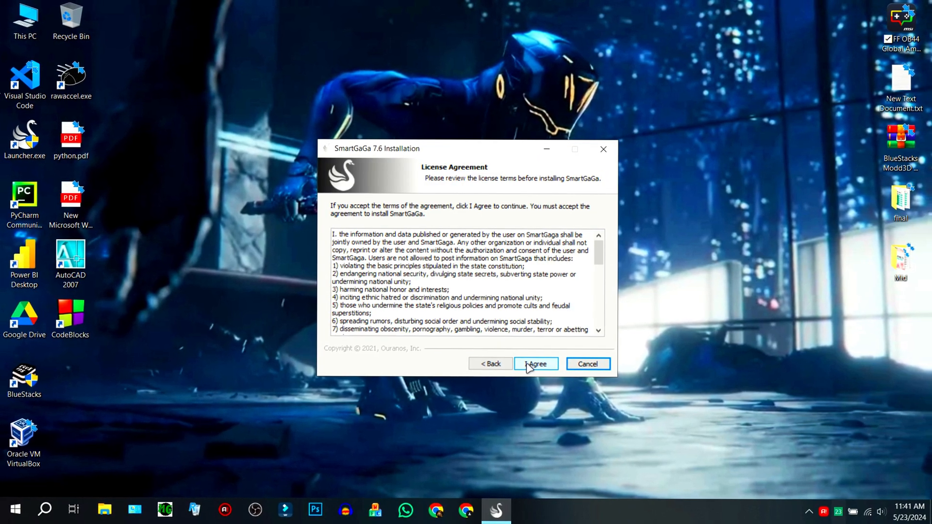
{"action": "left_click", "coordinate": [534, 364]}
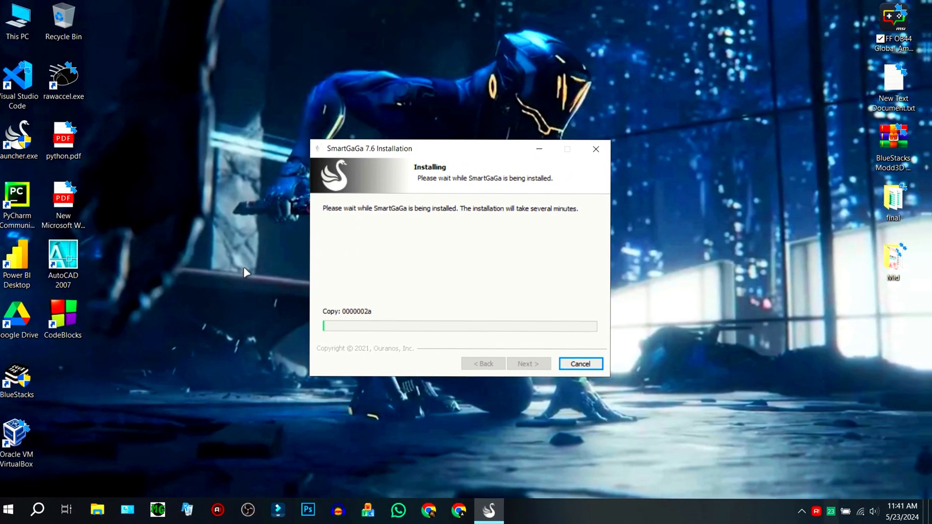
{"action": "right_click", "coordinate": [63, 23]}
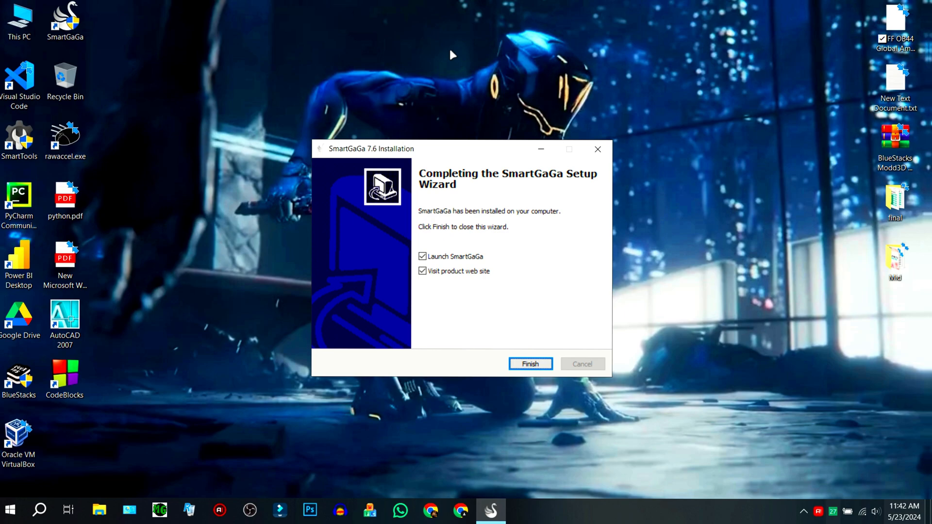
{"action": "left_click", "coordinate": [529, 364]}
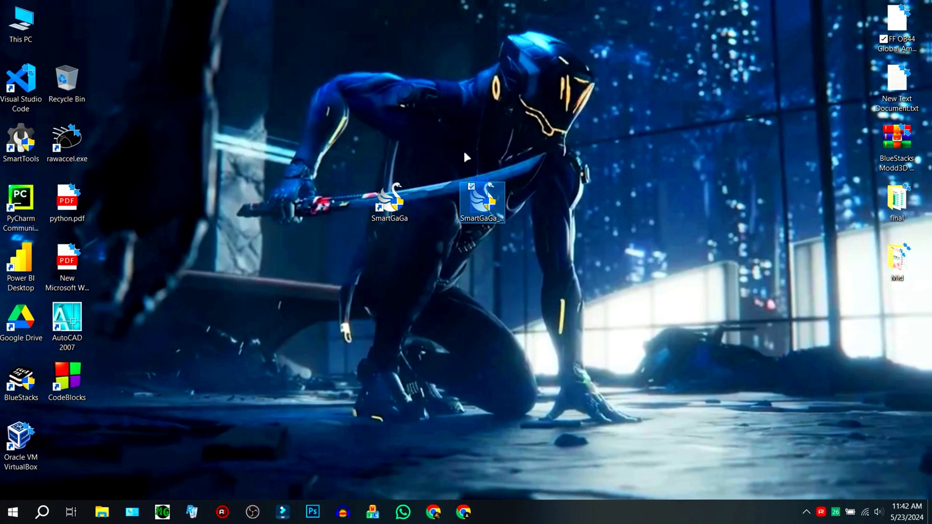
Delete the installer to the Recycle Bin and set the SmartGaGa shortcut to always run as administrator.
{"action": "left_click_drag", "start_coordinate": [482, 202], "coordinate": [70, 83]}
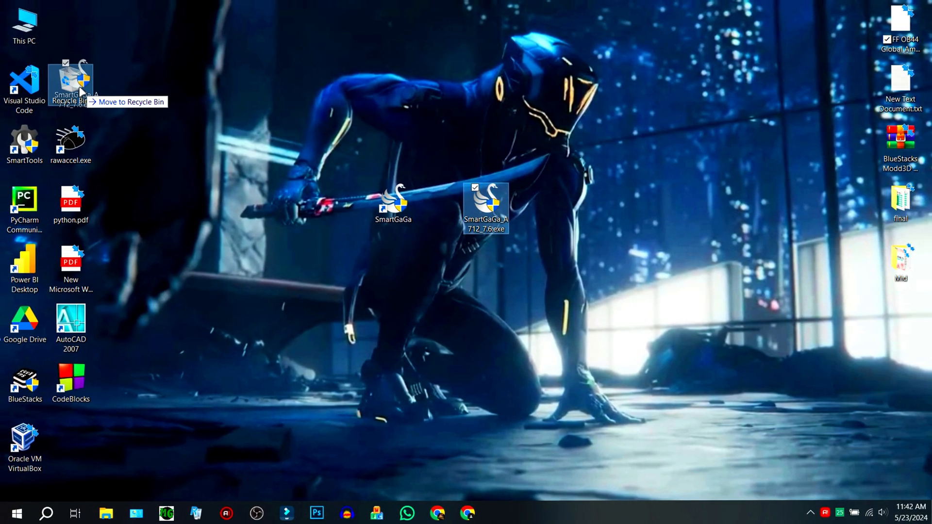
{"action": "right_click", "coordinate": [485, 206]}
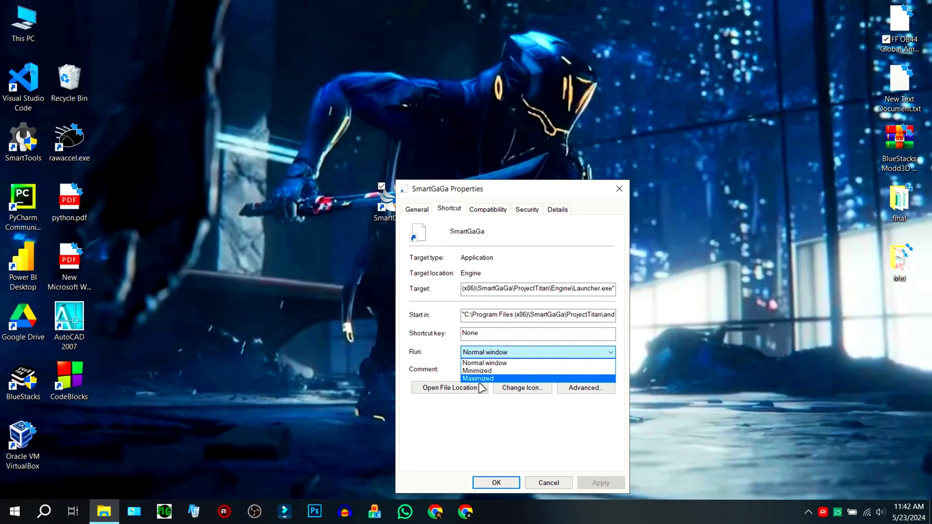
{"action": "left_click", "coordinate": [584, 388]}
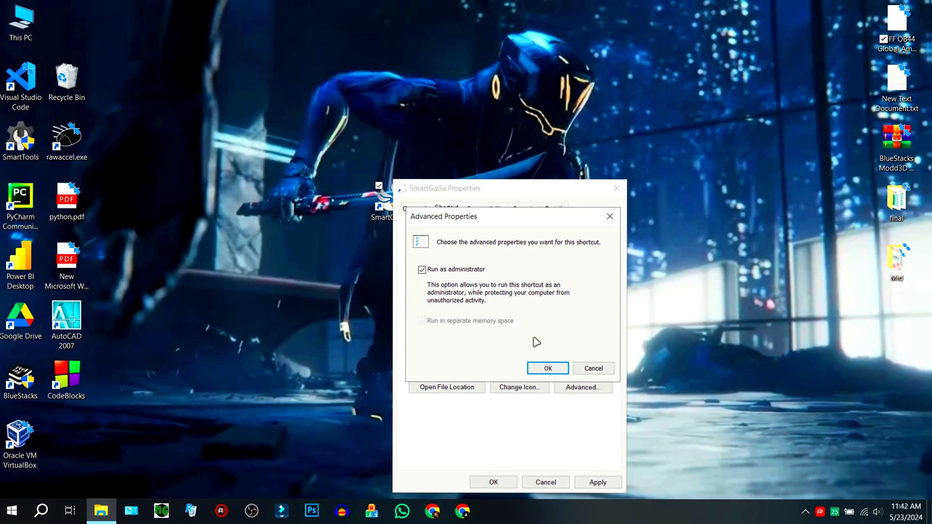
{"action": "left_click", "coordinate": [546, 368]}
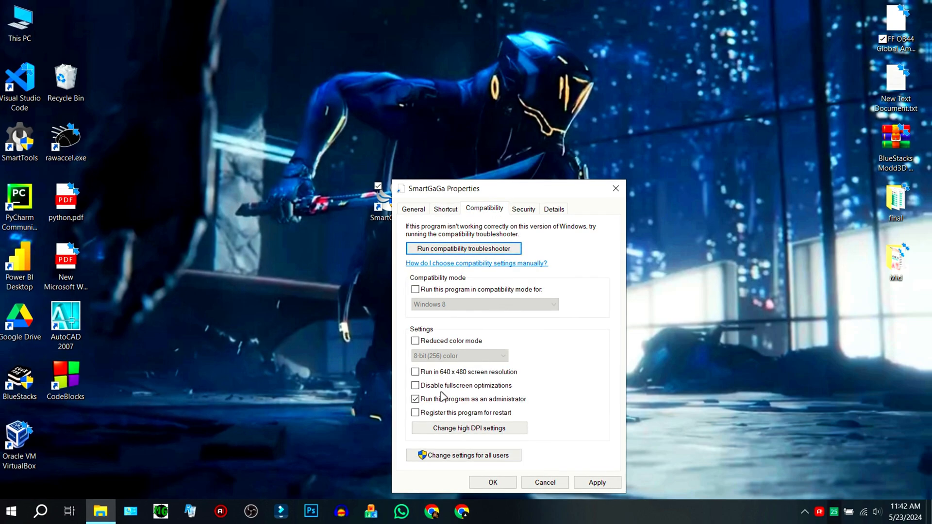
{"action": "left_click", "coordinate": [597, 482]}
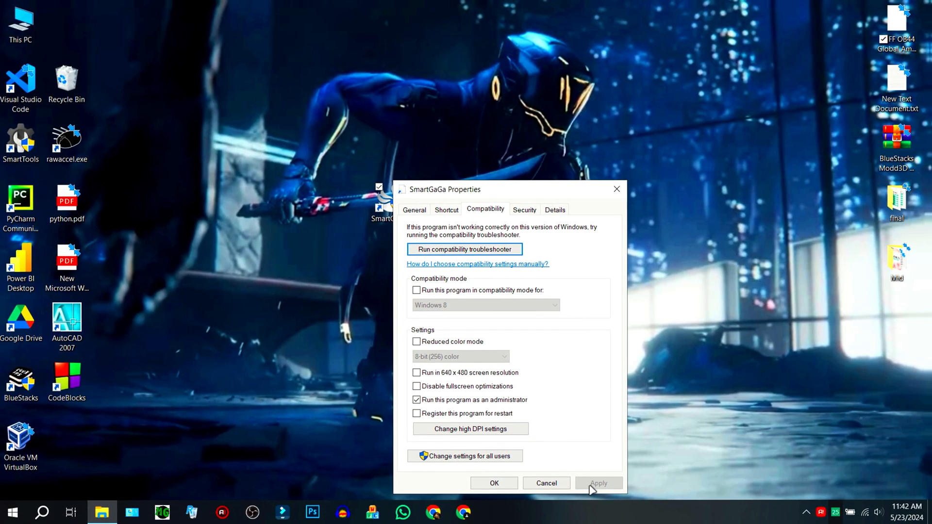
{"action": "left_click", "coordinate": [470, 428]}
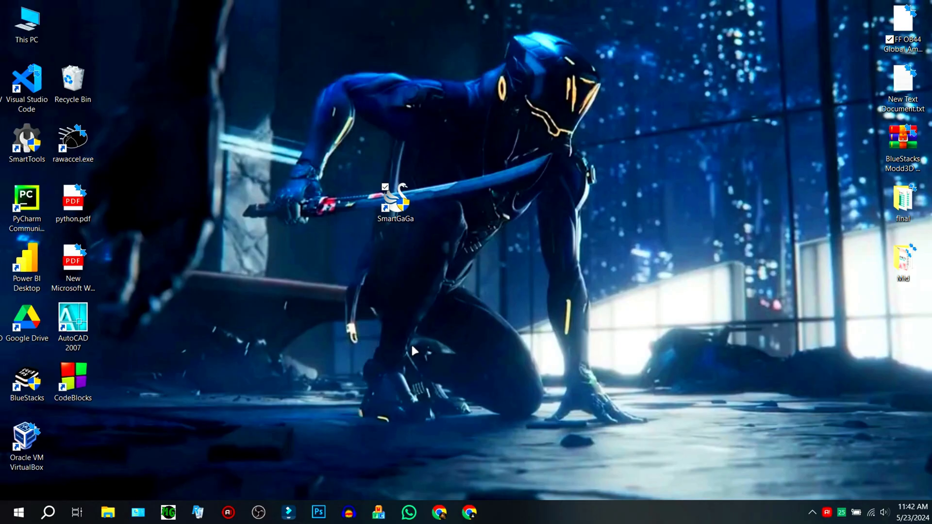
Launch SmartGaGa 7.6 and refresh so Free Fire appears on its home screen.
{"action": "double_click", "coordinate": [395, 199]}
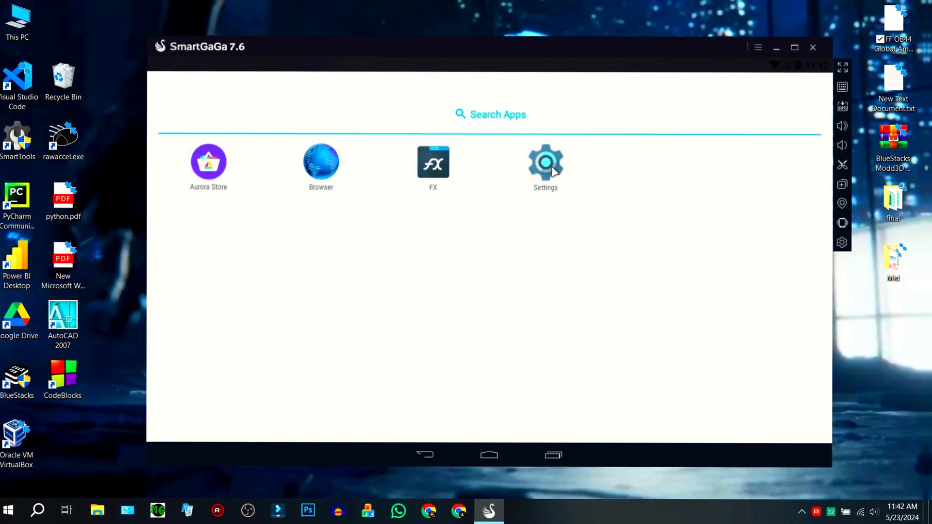
{"action": "left_click", "coordinate": [544, 162]}
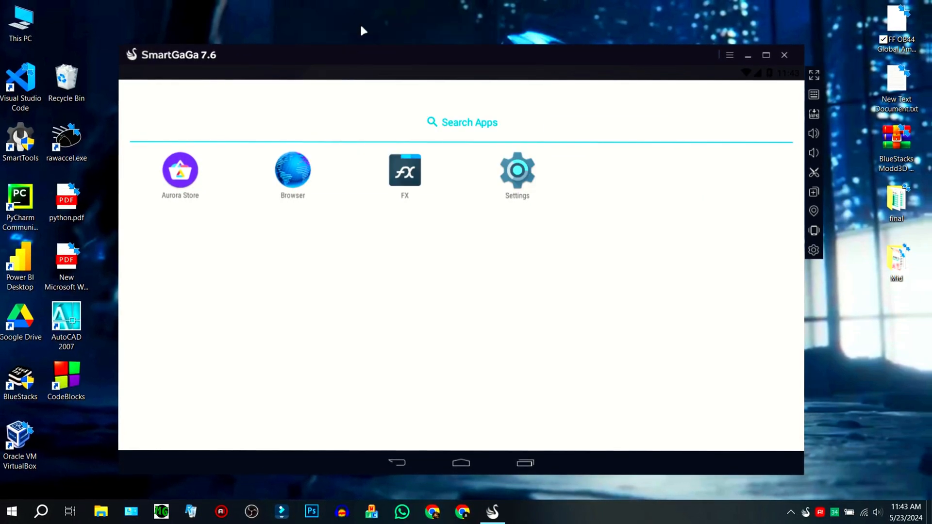
{"action": "right_click", "coordinate": [669, 59]}
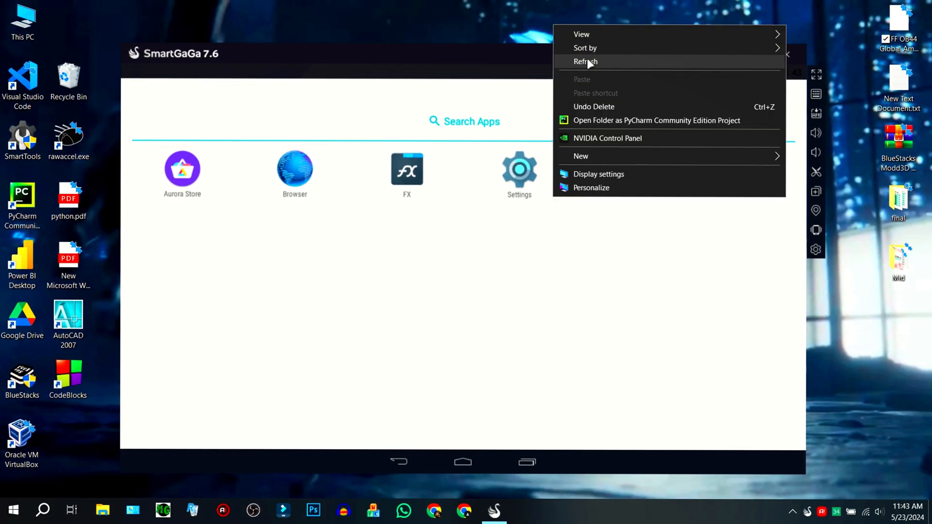
{"action": "left_click", "coordinate": [585, 61]}
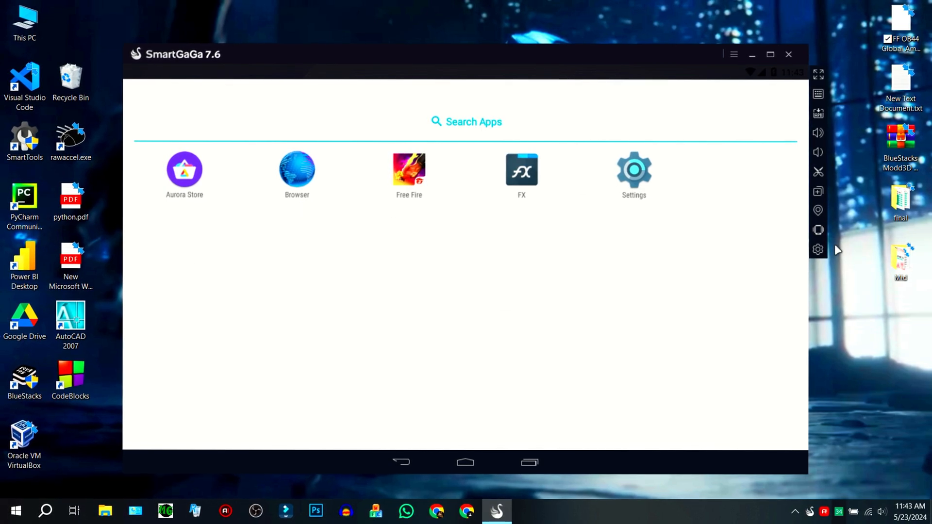
Set the emulator to 4096 MB RAM and 1600x900 resolution under Advanced settings, then reboot to apply.
{"action": "left_click", "coordinate": [634, 169]}
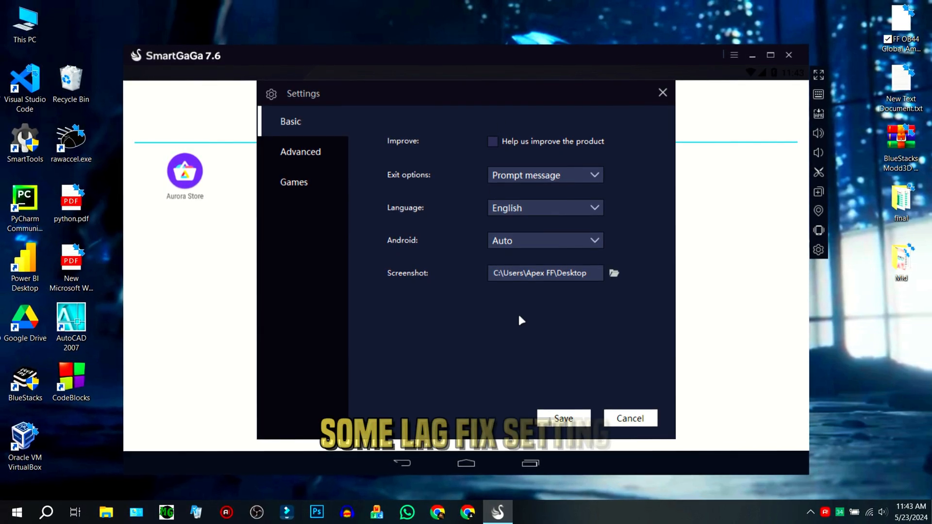
{"action": "left_click", "coordinate": [300, 151]}
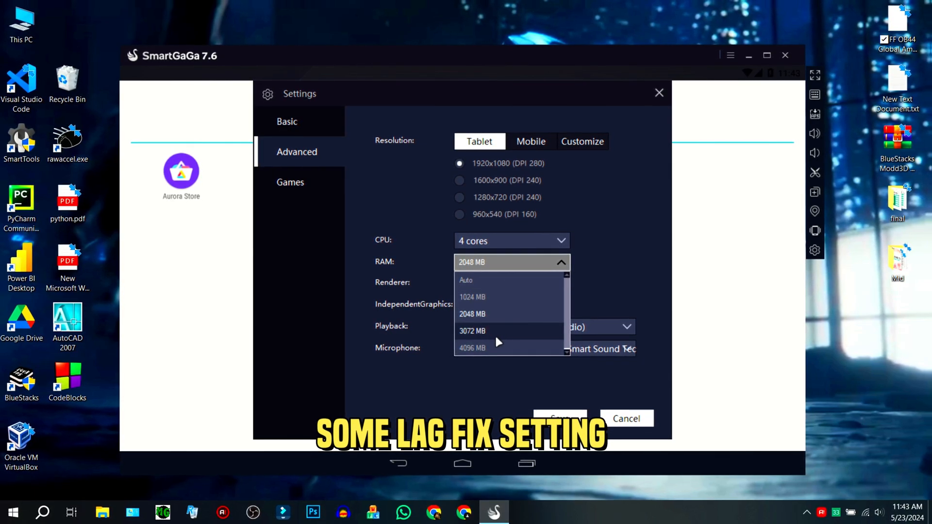
{"action": "left_click", "coordinate": [473, 348]}
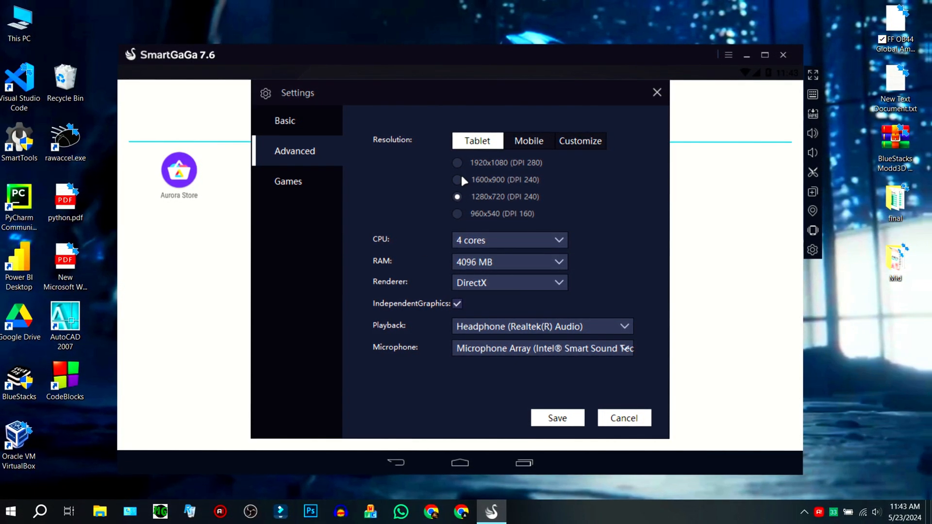
{"action": "left_click", "coordinate": [457, 180]}
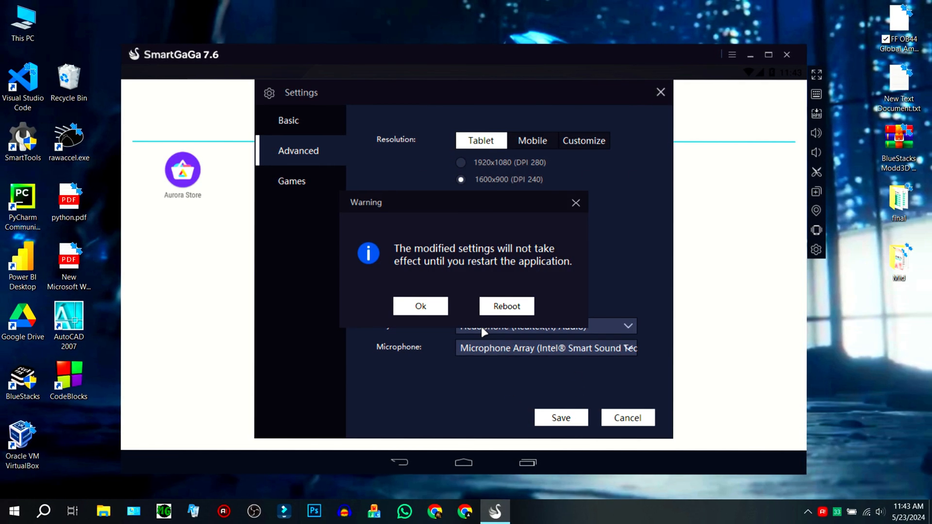
{"action": "left_click", "coordinate": [506, 305]}
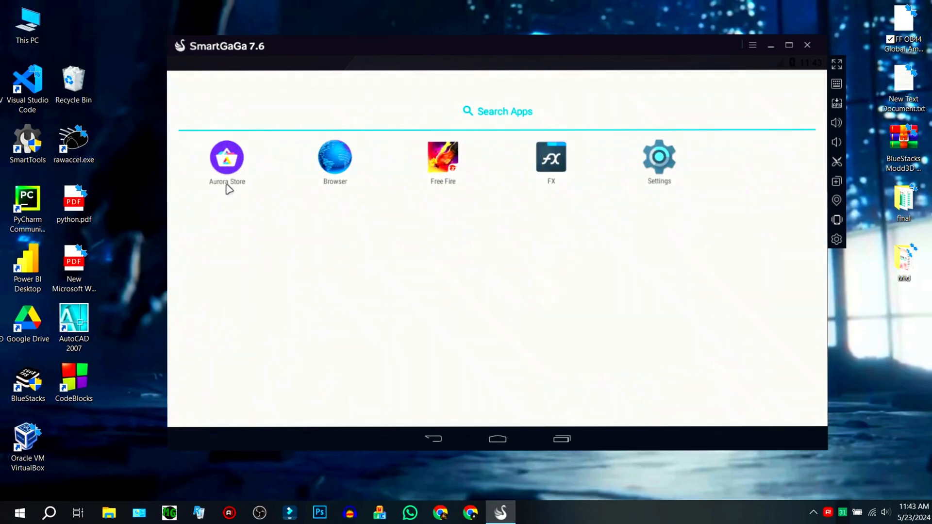
Unlock developer mode via Build number in About phone and enable Force GPU rendering in Developer options.
{"action": "left_click", "coordinate": [658, 158]}
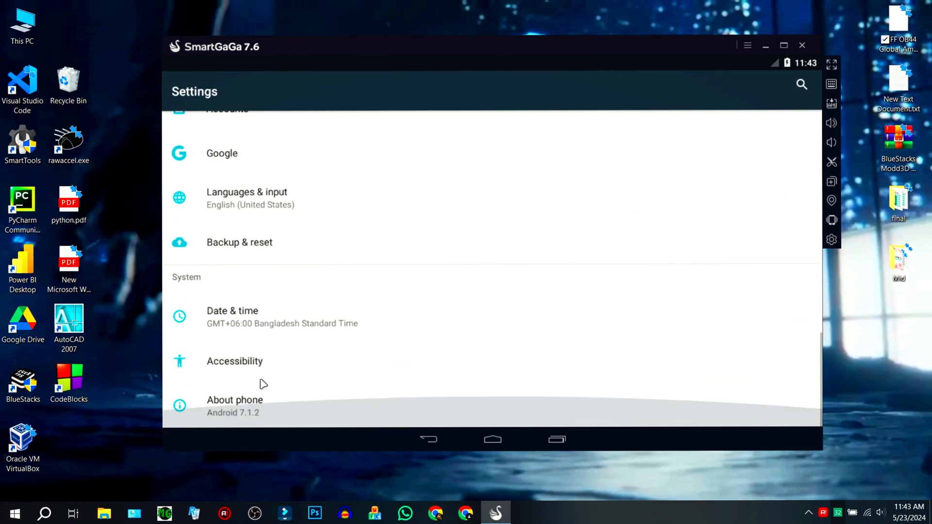
{"action": "left_click", "coordinate": [235, 399]}
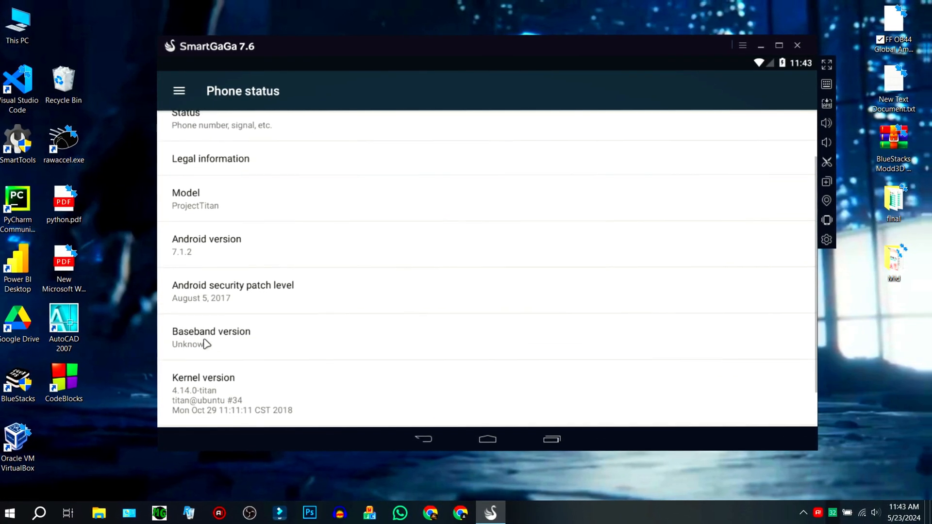
{"action": "left_click", "coordinate": [305, 409]}
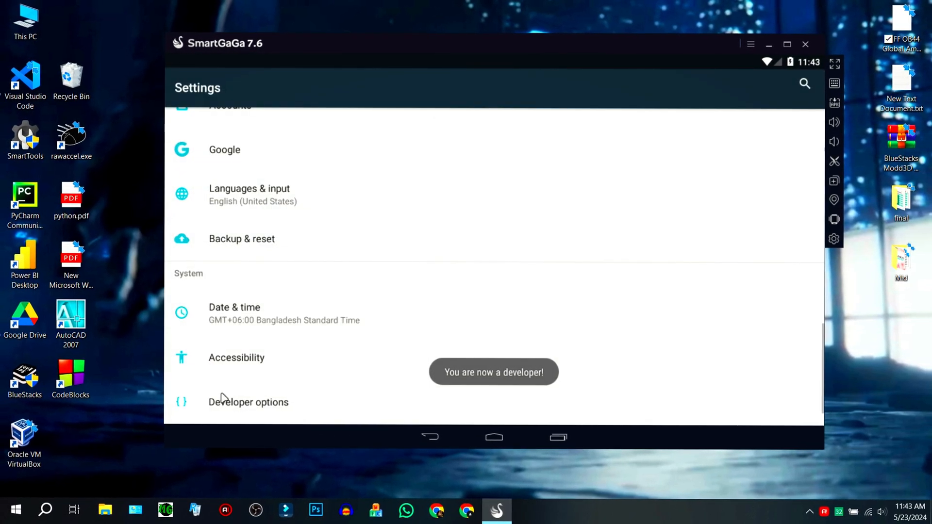
{"action": "left_click", "coordinate": [248, 402]}
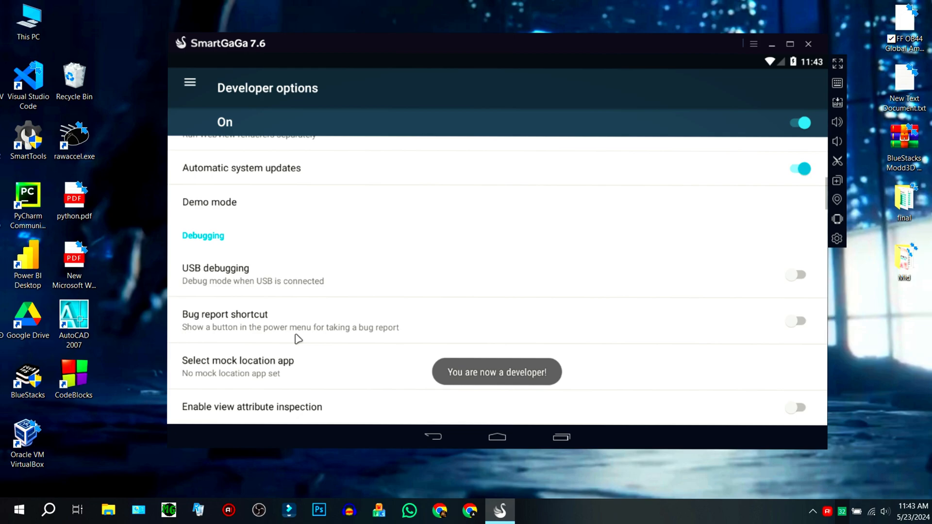
{"action": "scroll", "scroll_direction": "down", "scroll_amount": 3}
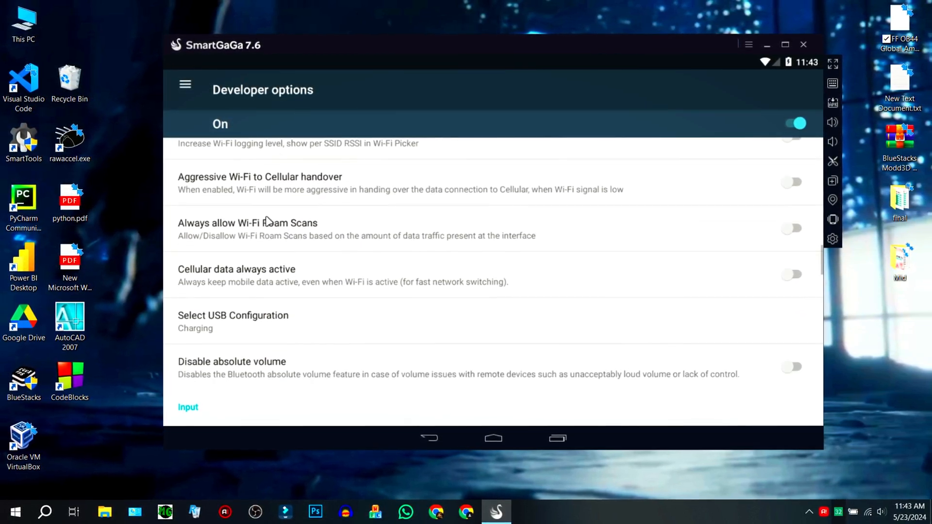
{"action": "scroll", "scroll_direction": "down", "scroll_amount": 3}
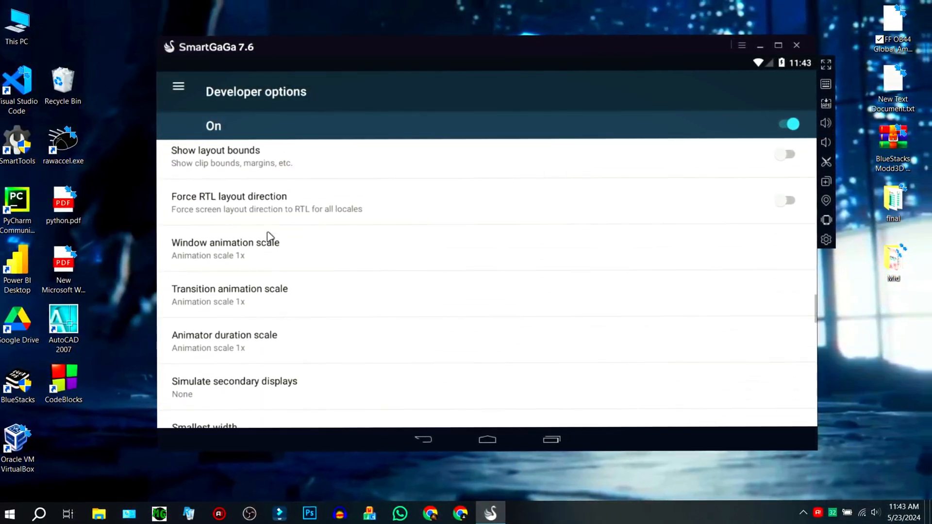
{"action": "scroll", "scroll_direction": "down", "scroll_amount": 3}
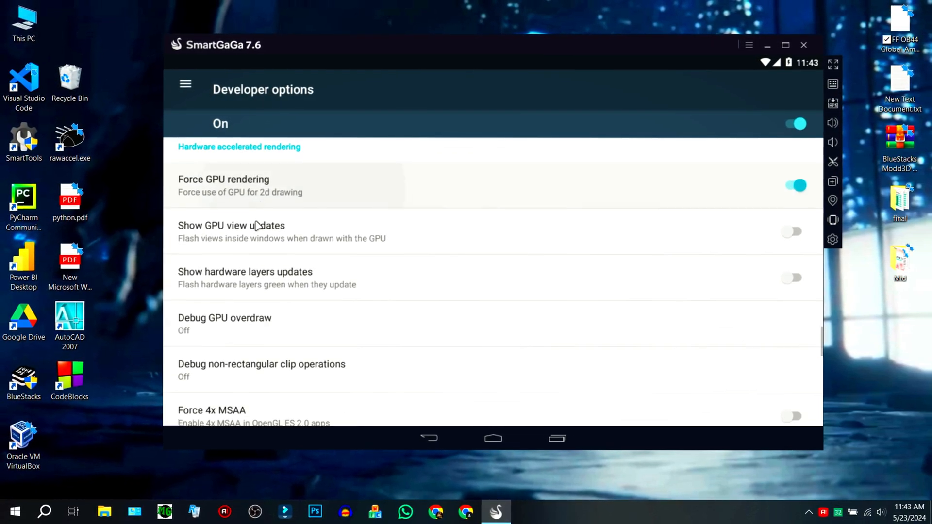
{"action": "scroll", "scroll_direction": "down", "scroll_amount": 3}
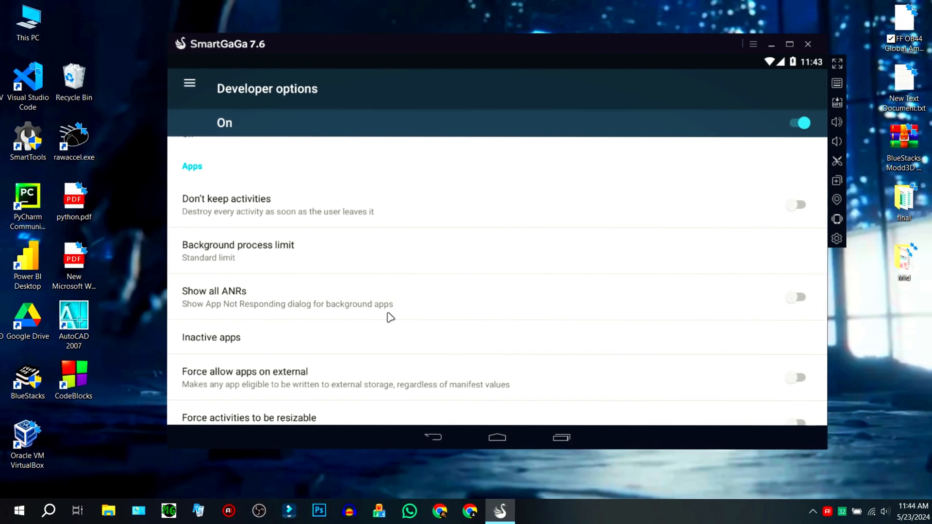
Launch Free Fire, choose Lone Wolf (Iron Cage) as the mode, and go to the game's Display settings.
{"action": "left_click", "coordinate": [427, 437]}
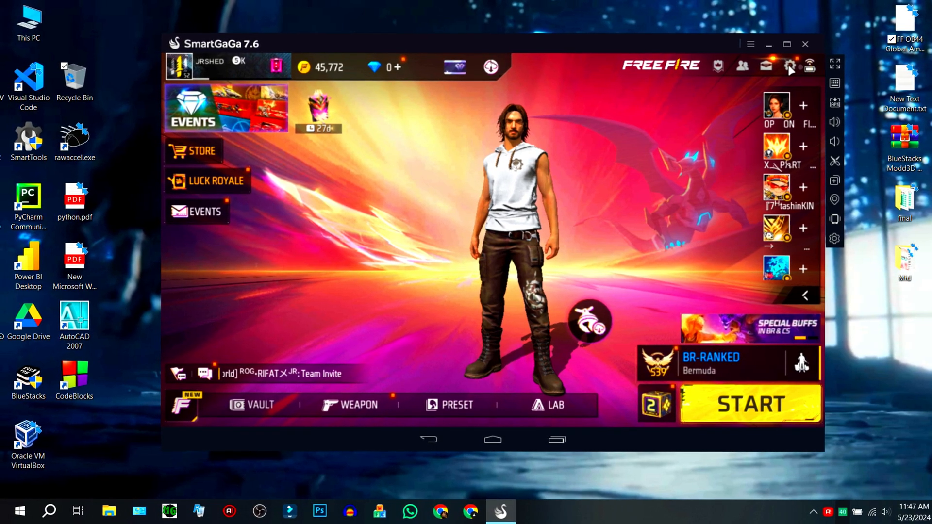
{"action": "left_click", "coordinate": [790, 65]}
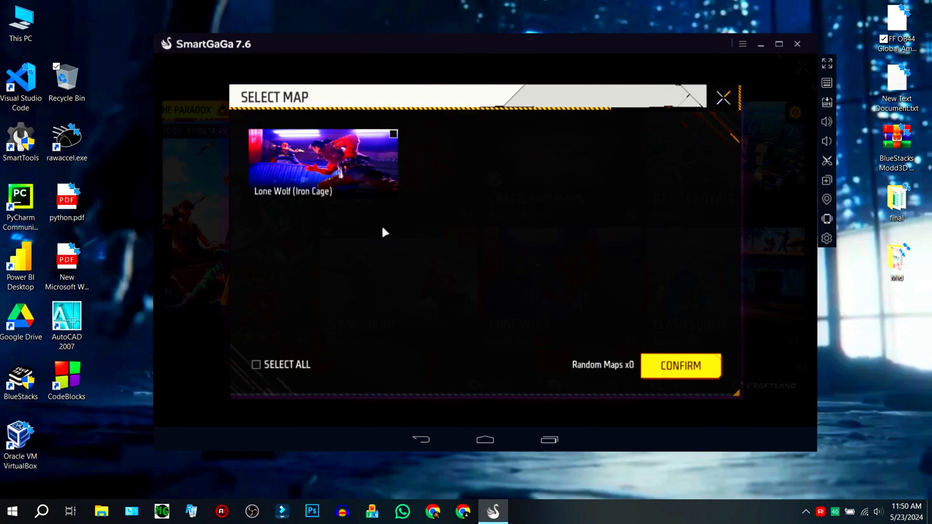
{"action": "left_click", "coordinate": [680, 365]}
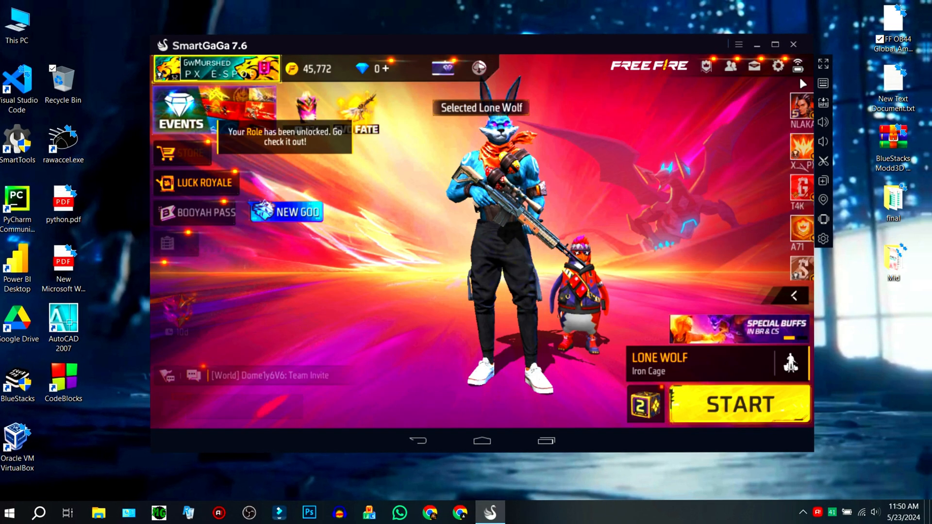
{"action": "left_click", "coordinate": [777, 65]}
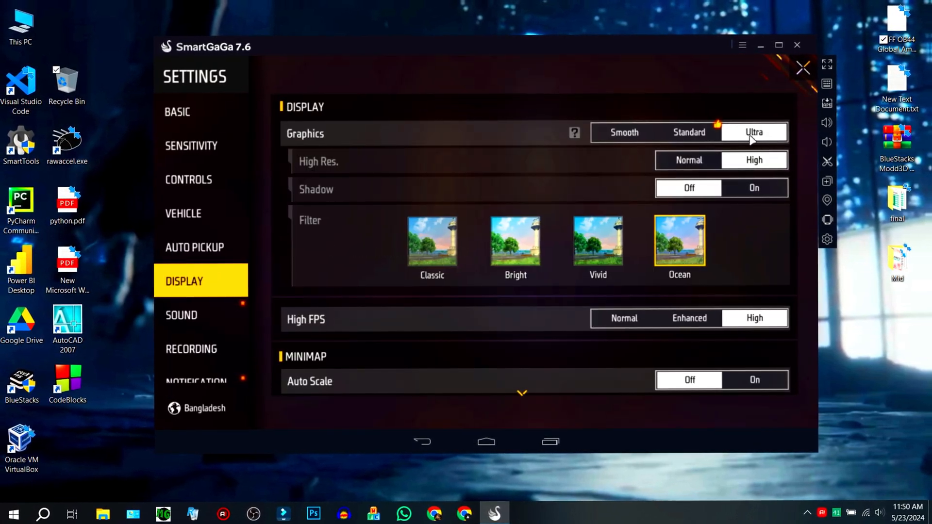
Keep Graphics Ultra with High FPS, close Settings and start a Lone Wolf match.
{"action": "scroll", "scroll_direction": "down", "scroll_amount": 3}
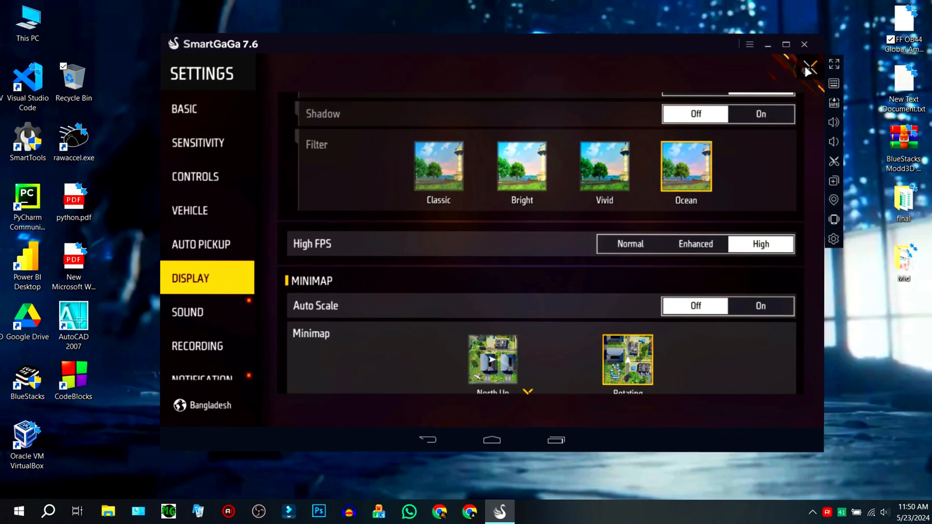
{"action": "left_click", "coordinate": [809, 65]}
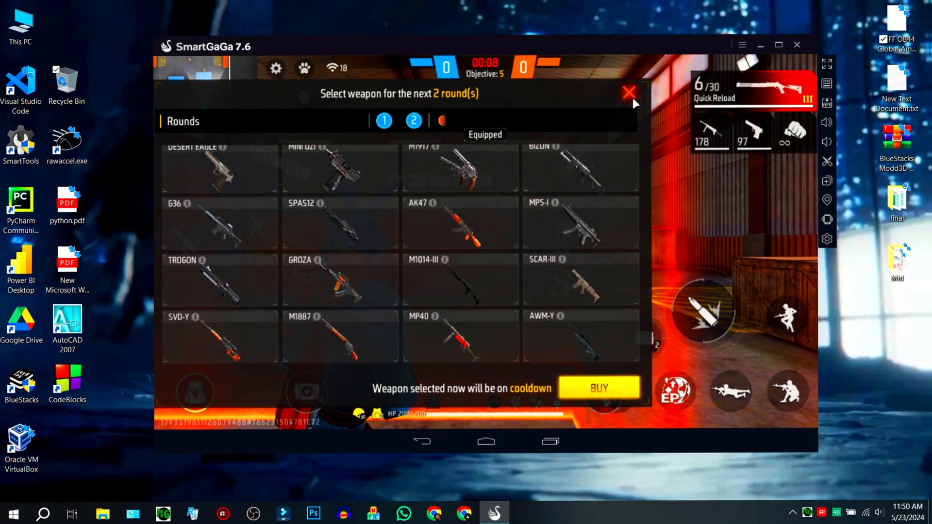
Dismiss the weapon picker, play the round and buy from Hayato's Armory, leaving 1700 coins.
{"action": "left_click", "coordinate": [629, 92]}
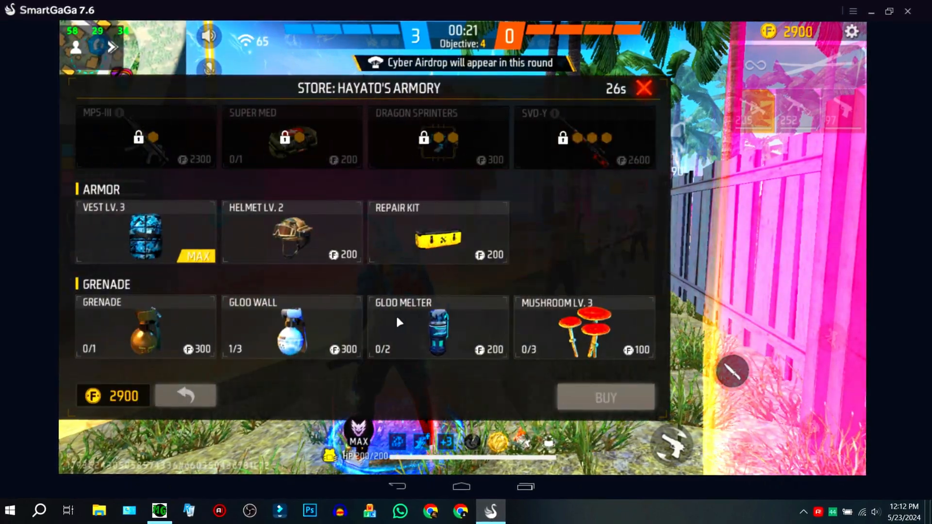
{"action": "left_click", "coordinate": [584, 327]}
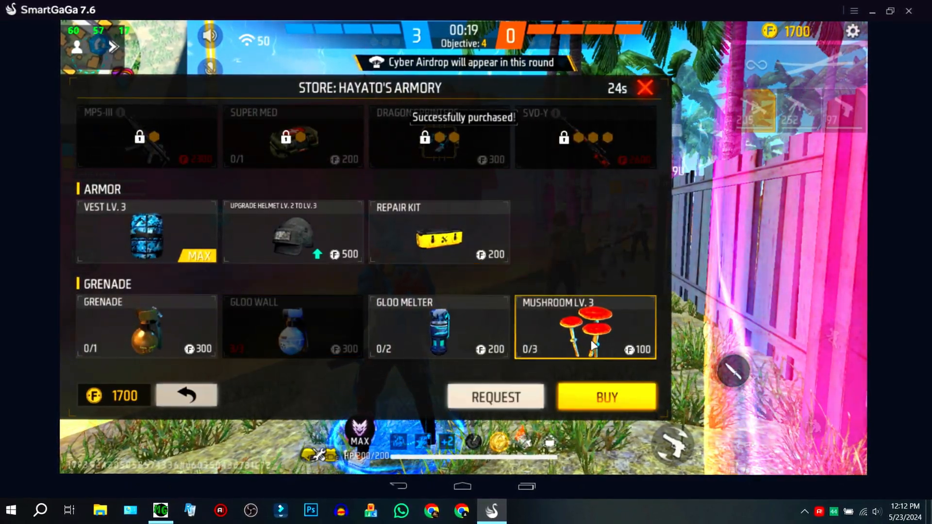